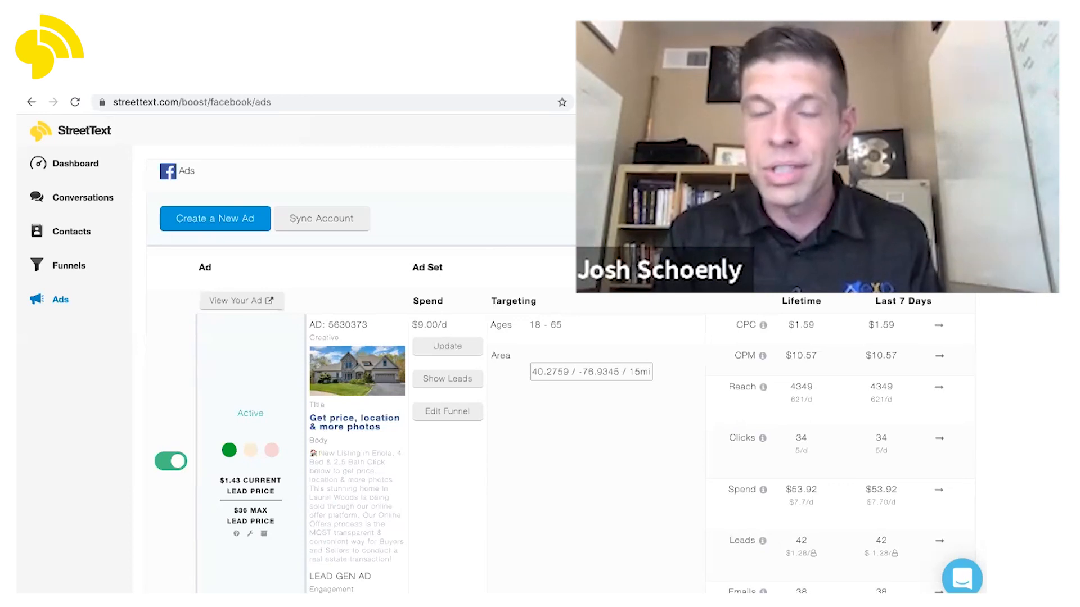
pyautogui.moveTo(576, 419)
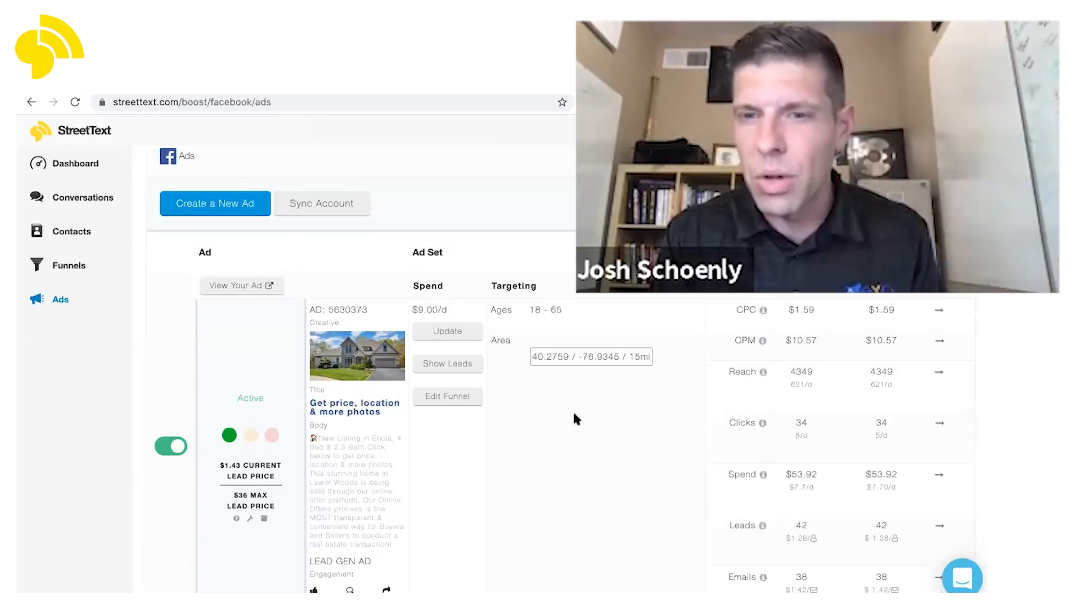
pyautogui.scroll(-3)
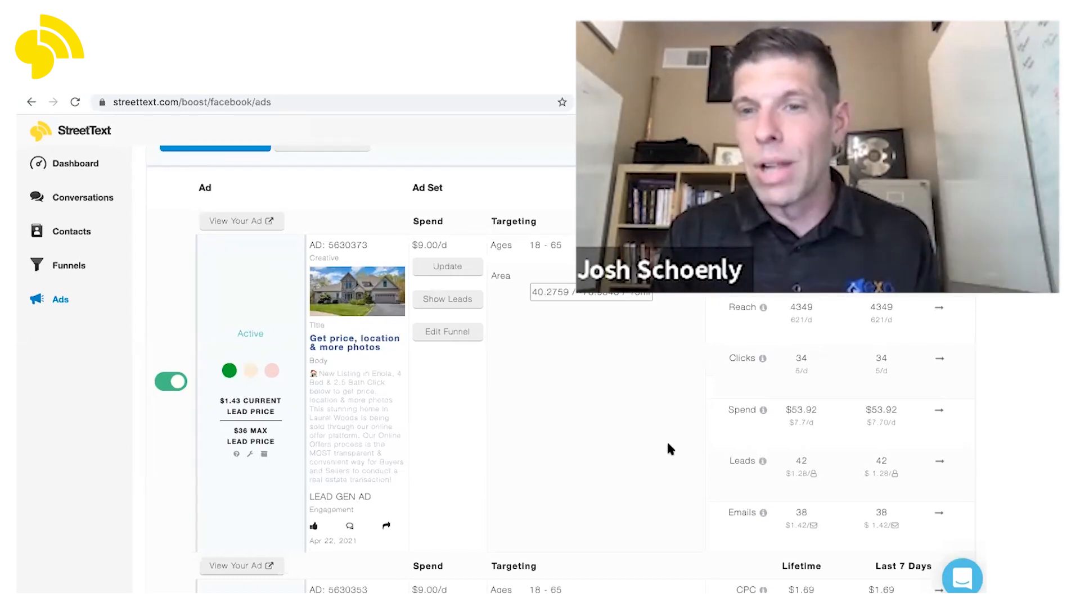
pyautogui.moveTo(790, 478)
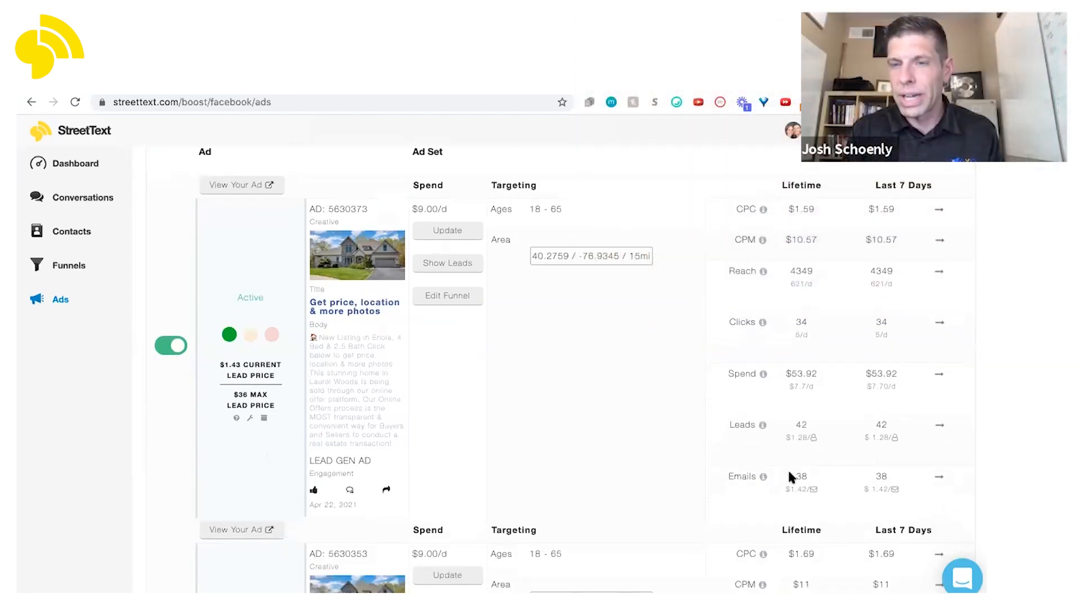
pyautogui.scroll(-3)
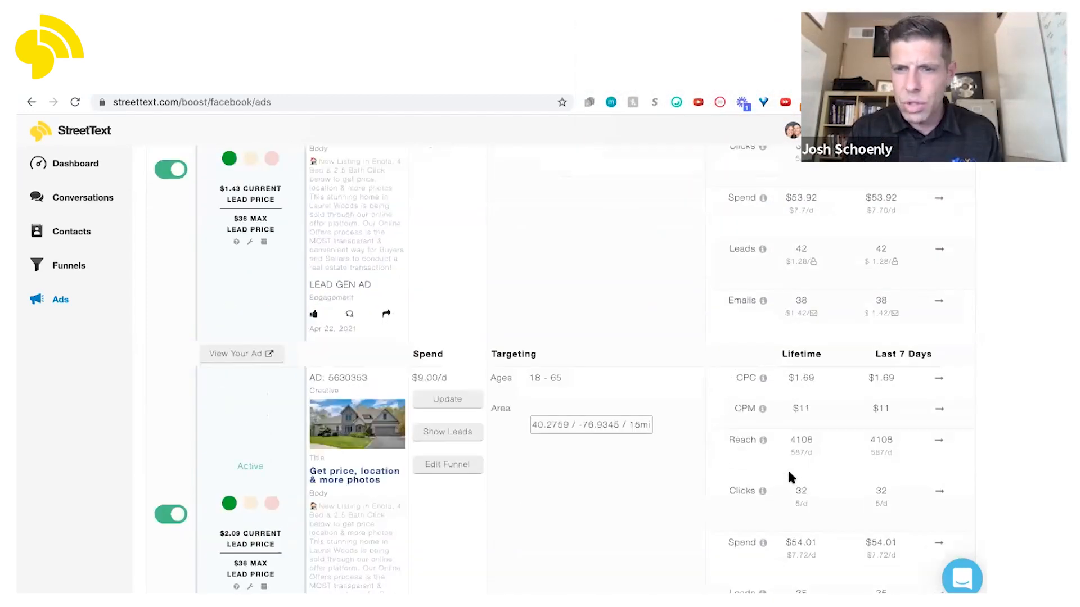
pyautogui.scroll(-3)
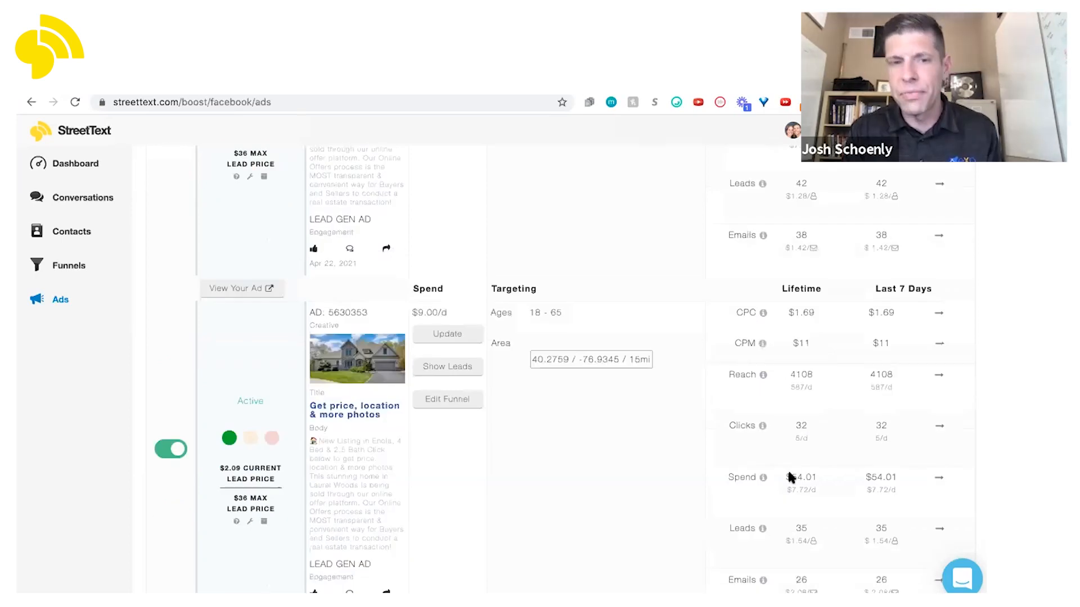
pyautogui.scroll(-3)
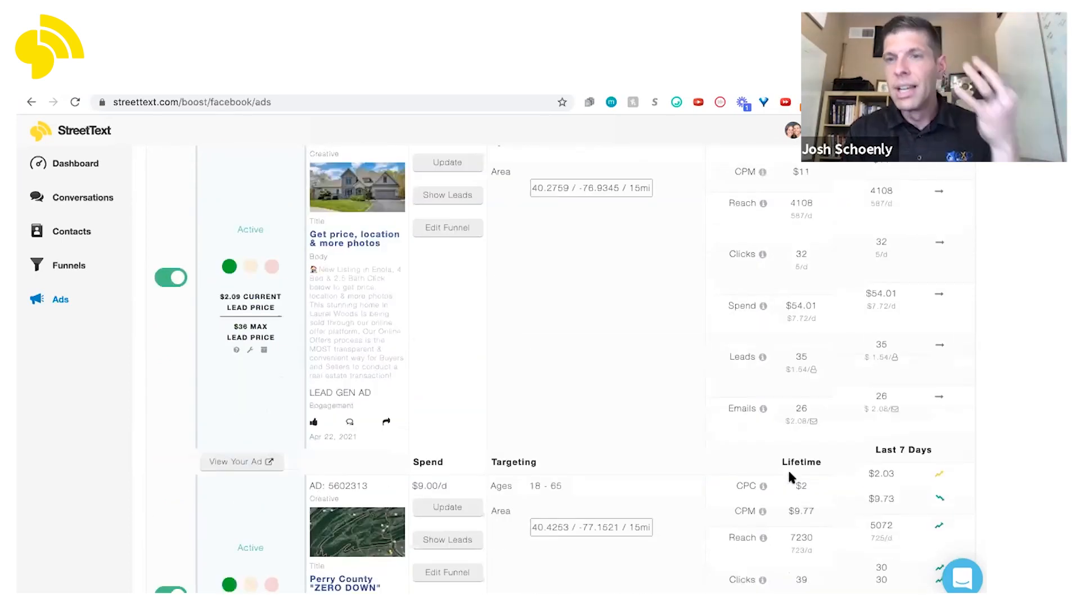
pyautogui.scroll(-3)
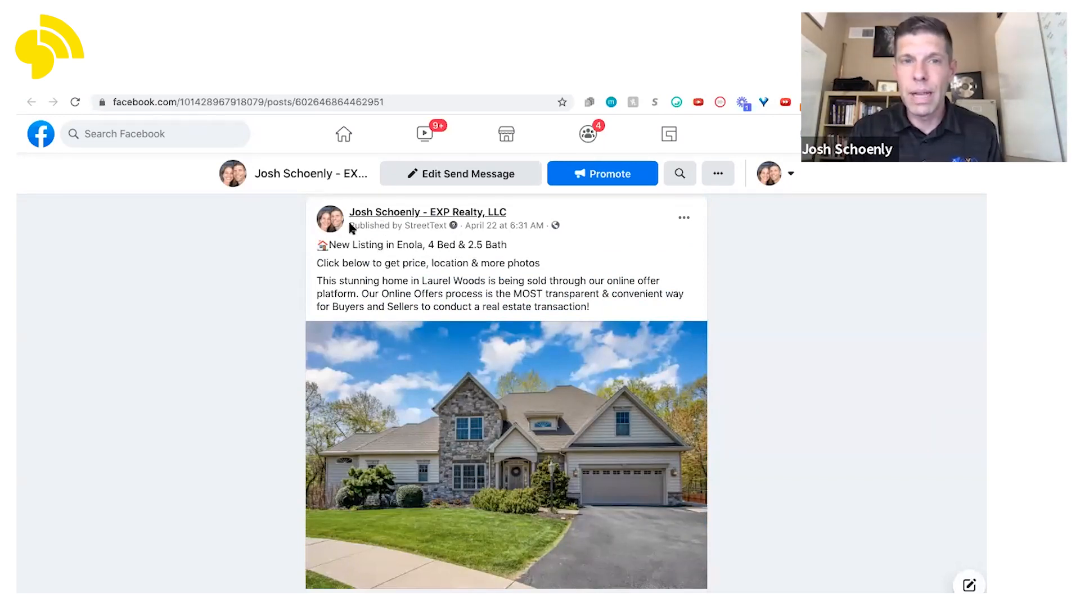
pyautogui.moveTo(482, 333)
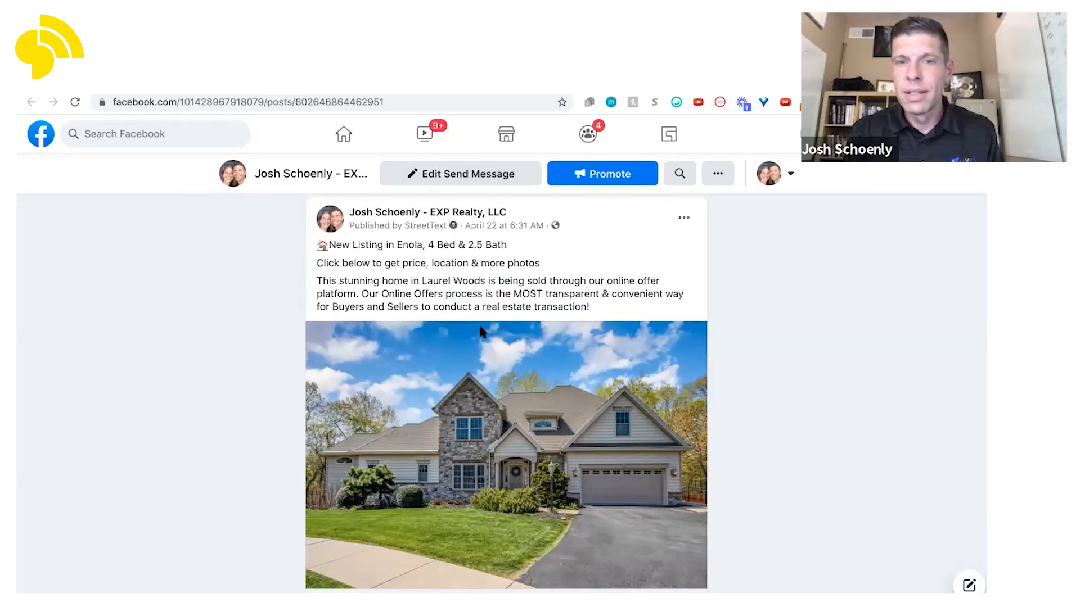
pyautogui.scroll(-3)
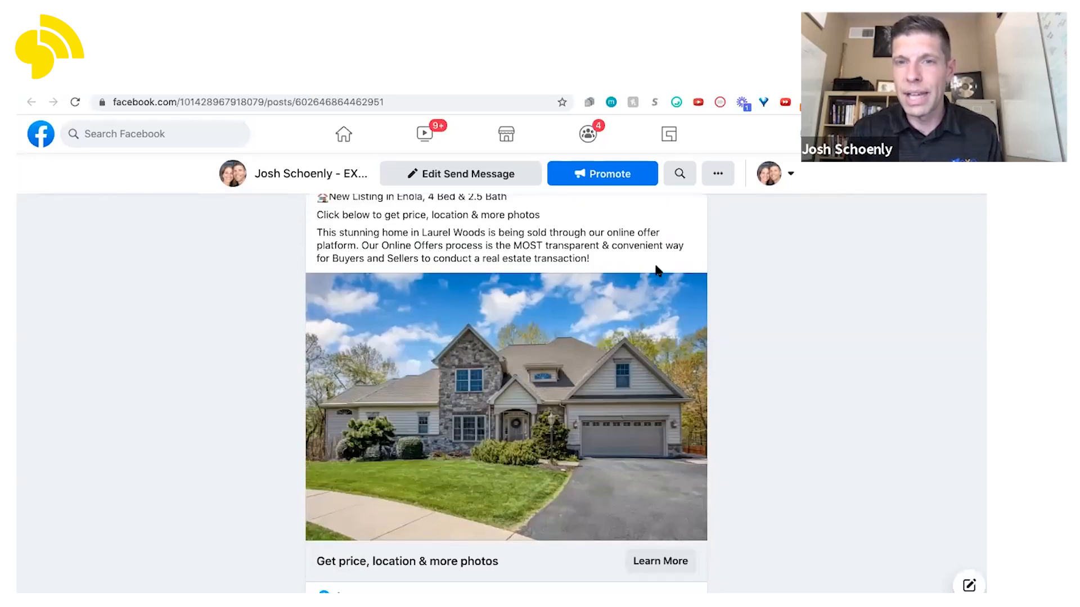
pyautogui.moveTo(325, 174)
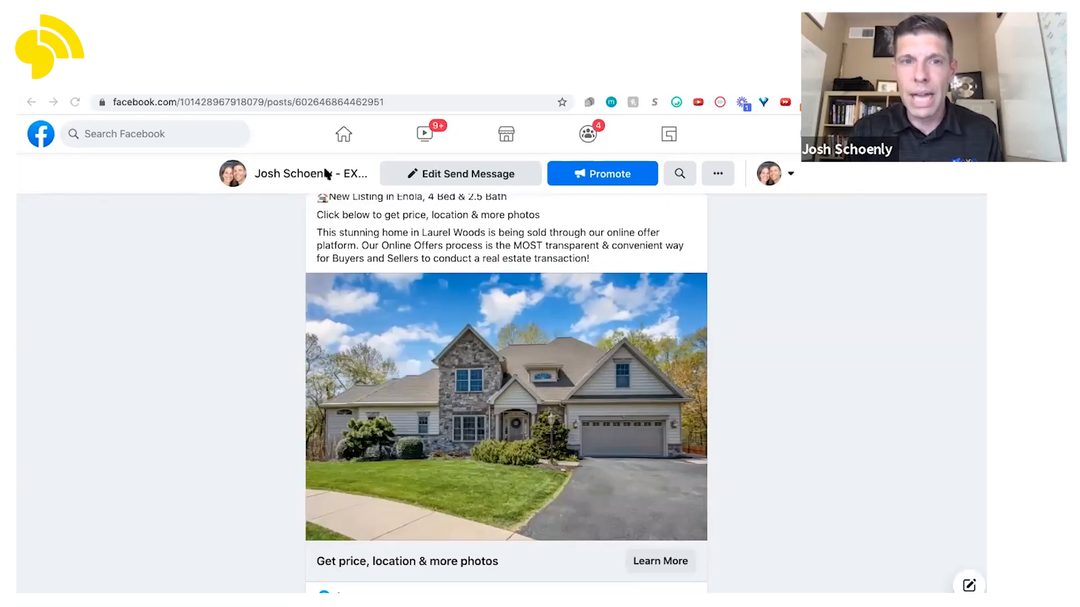
pyautogui.moveTo(288, 143)
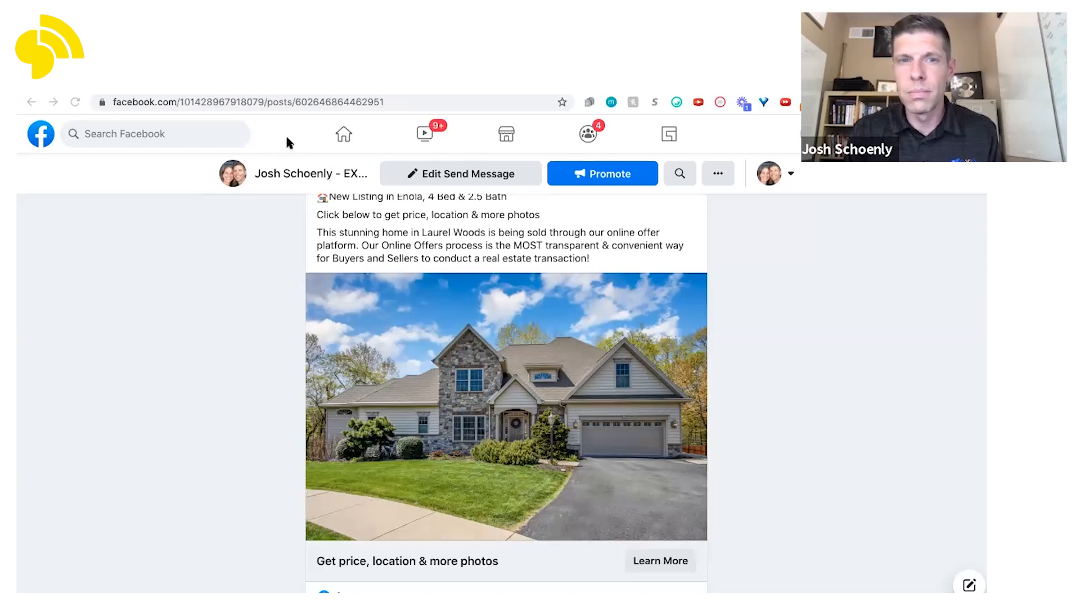
pyautogui.moveTo(275, 145)
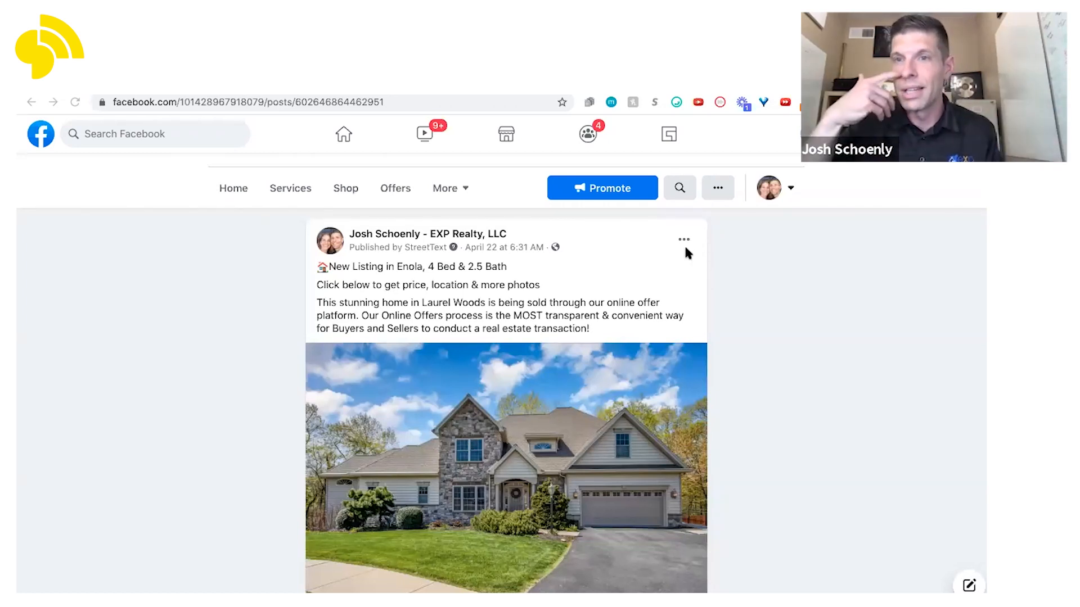
pyautogui.moveTo(696, 257)
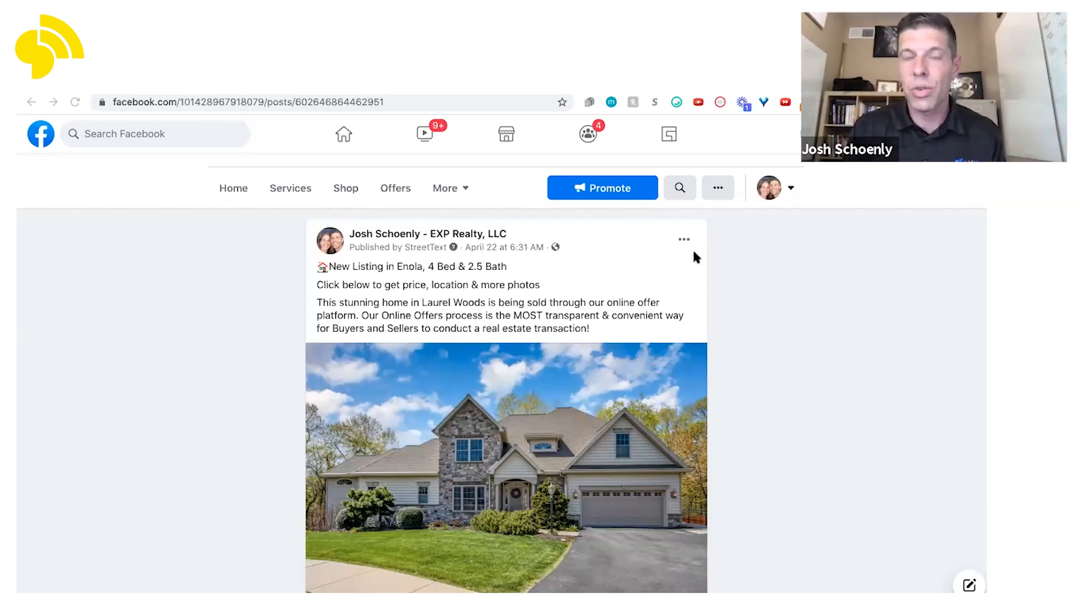